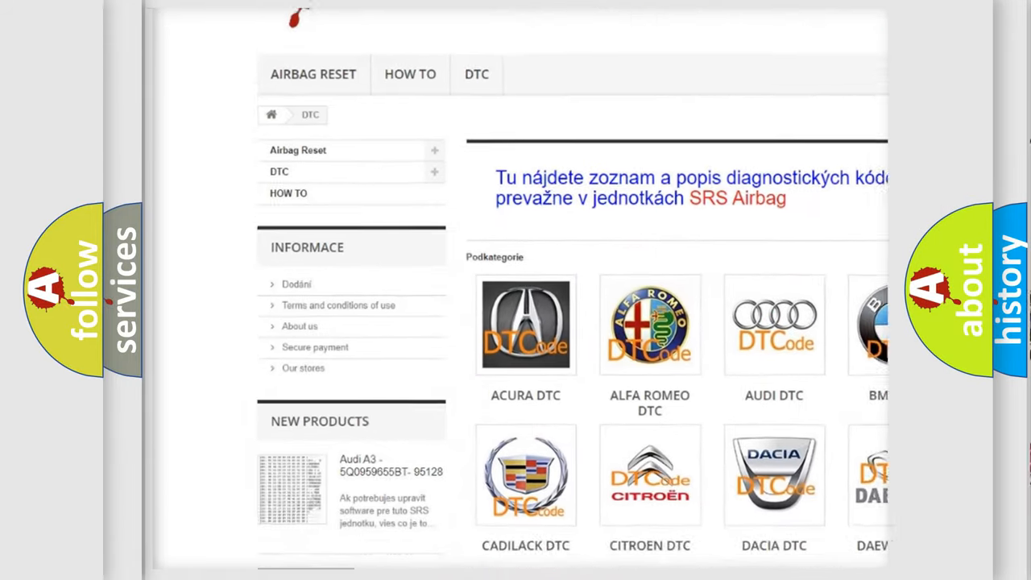
scroll("down", 3)
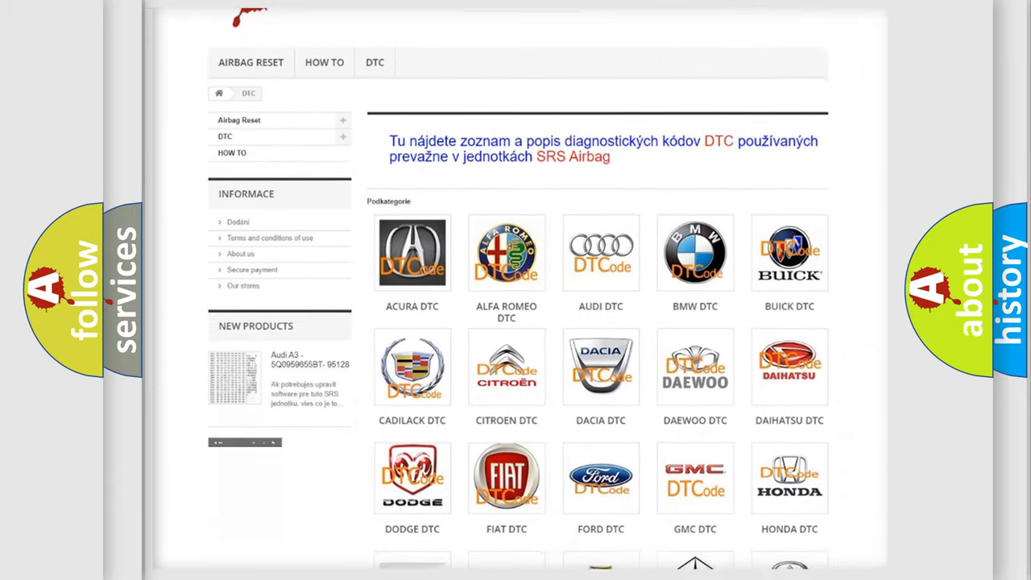
scroll("down", 3)
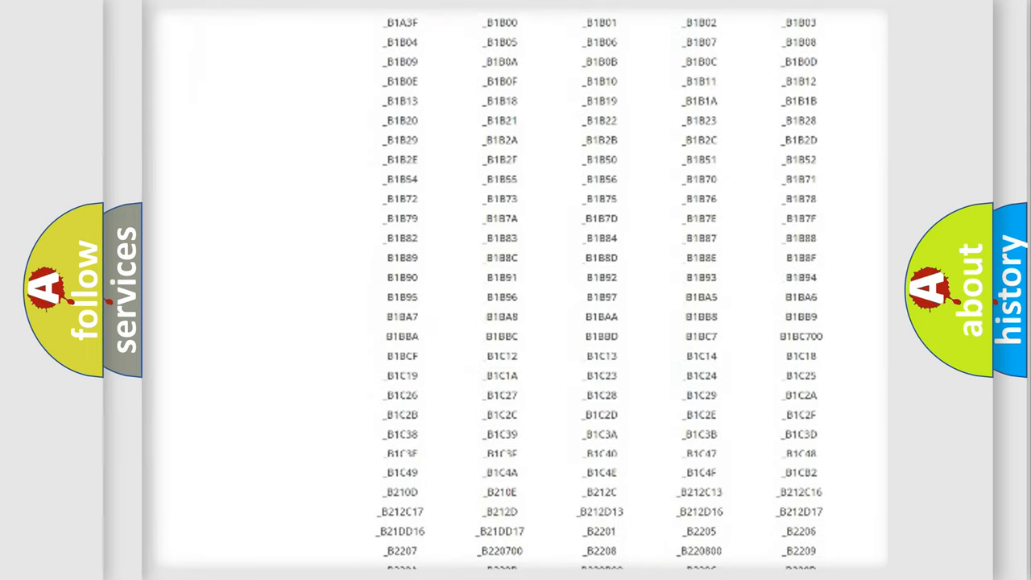
scroll("down", 3)
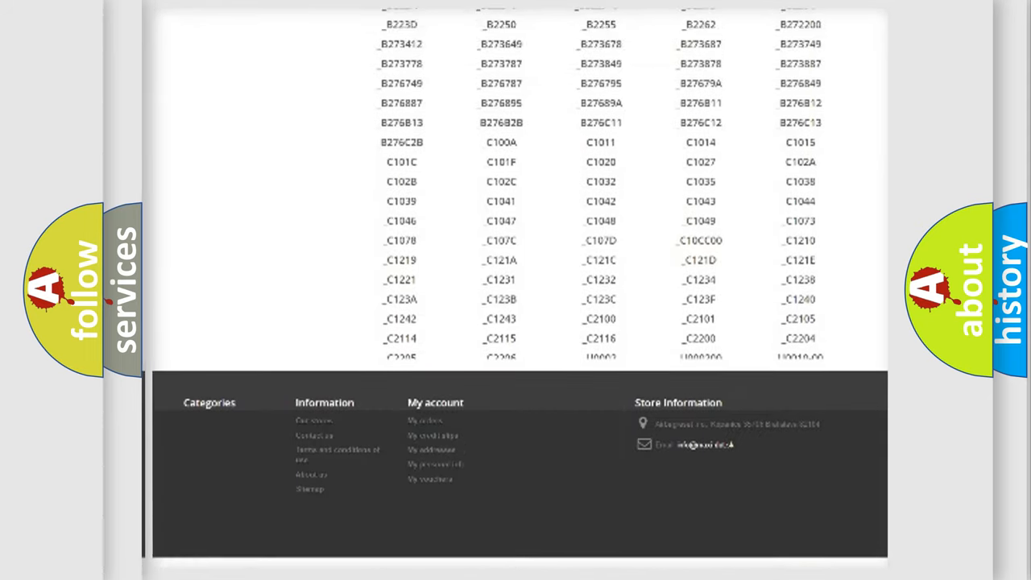
scroll("up", 3)
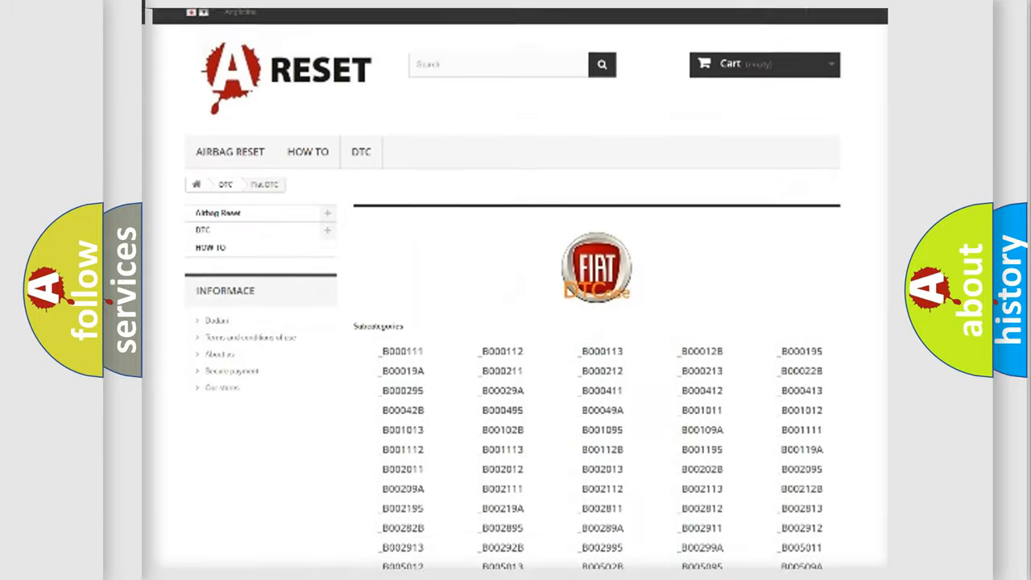